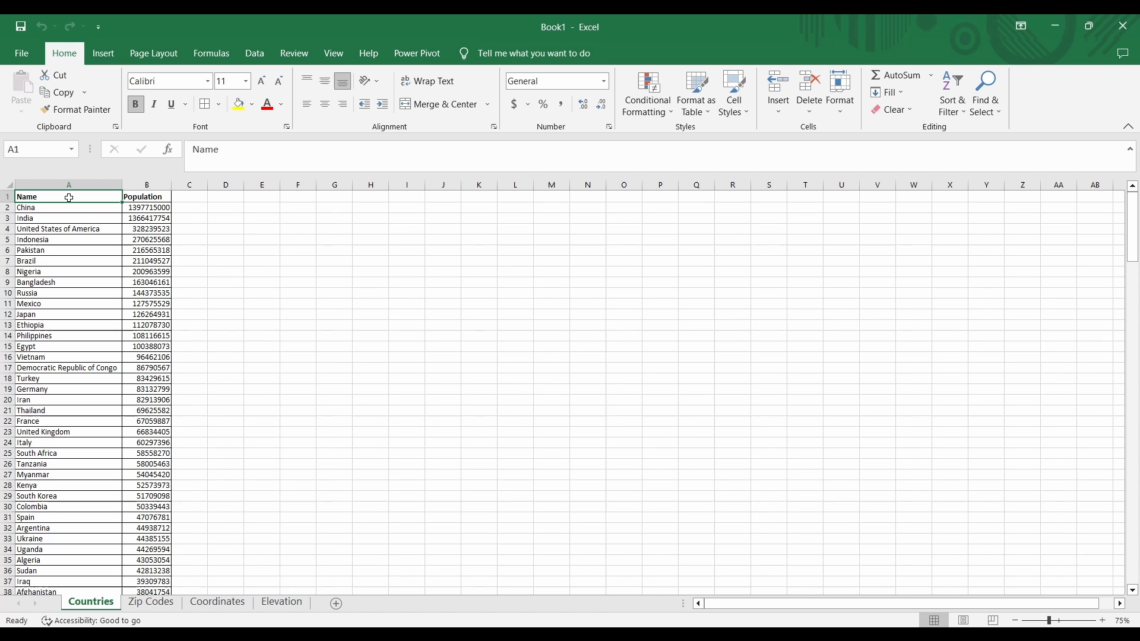
Select the country Name and Population table in columns A:B.
scroll(down, 3)
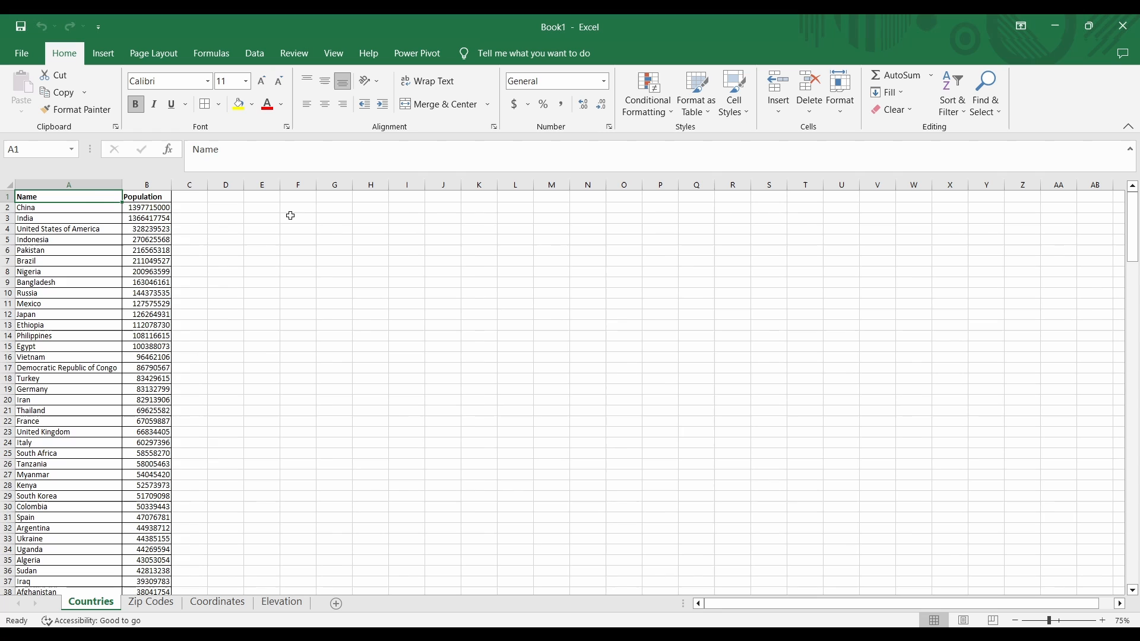
click(146, 198)
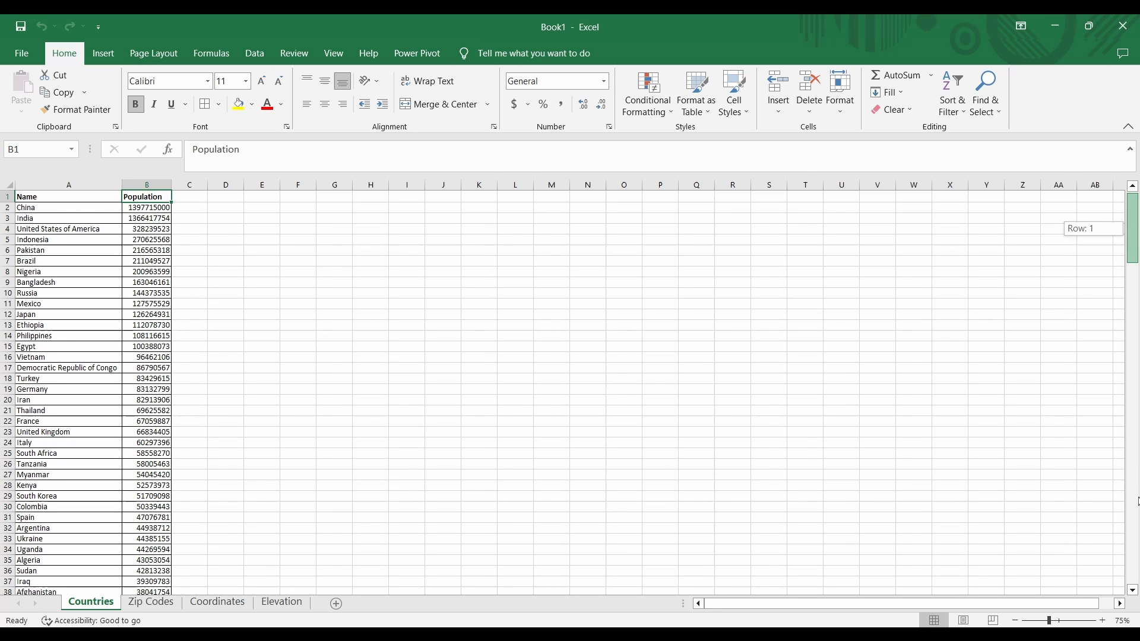
scroll(down, 3)
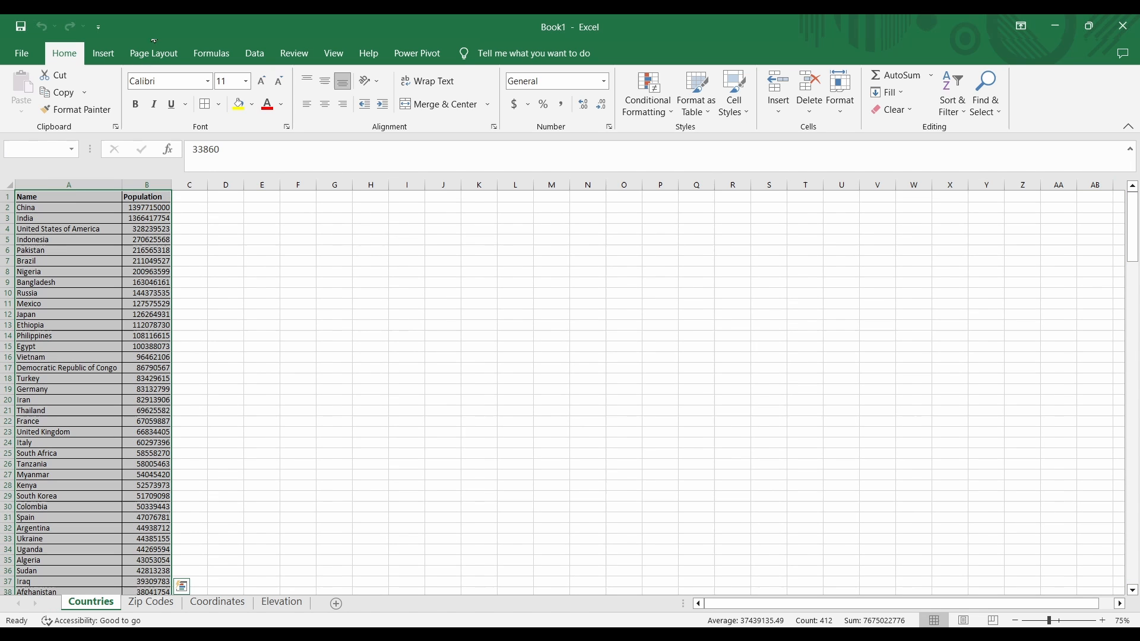
Insert a filled world map chart of country populations.
click(103, 53)
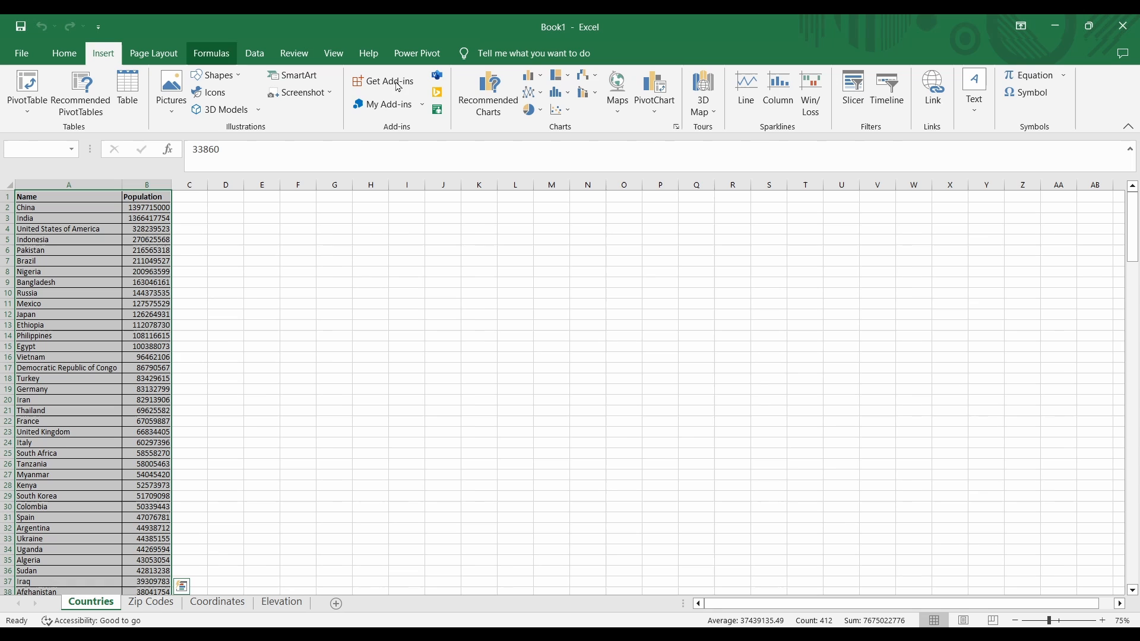
click(616, 87)
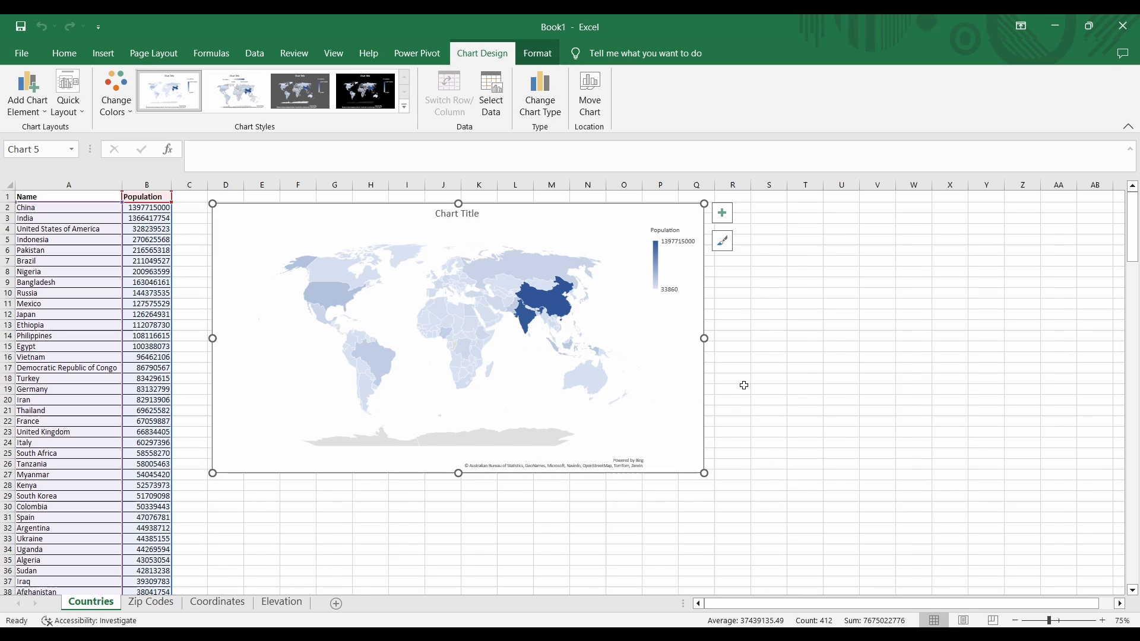
mouse_move(740, 379)
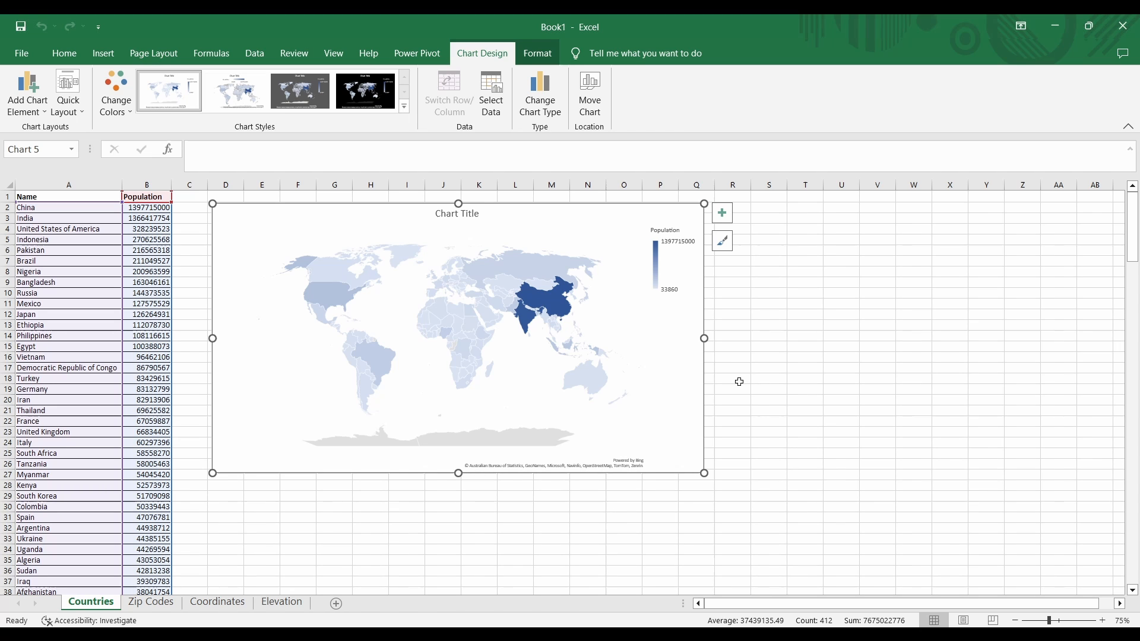
mouse_move(648, 465)
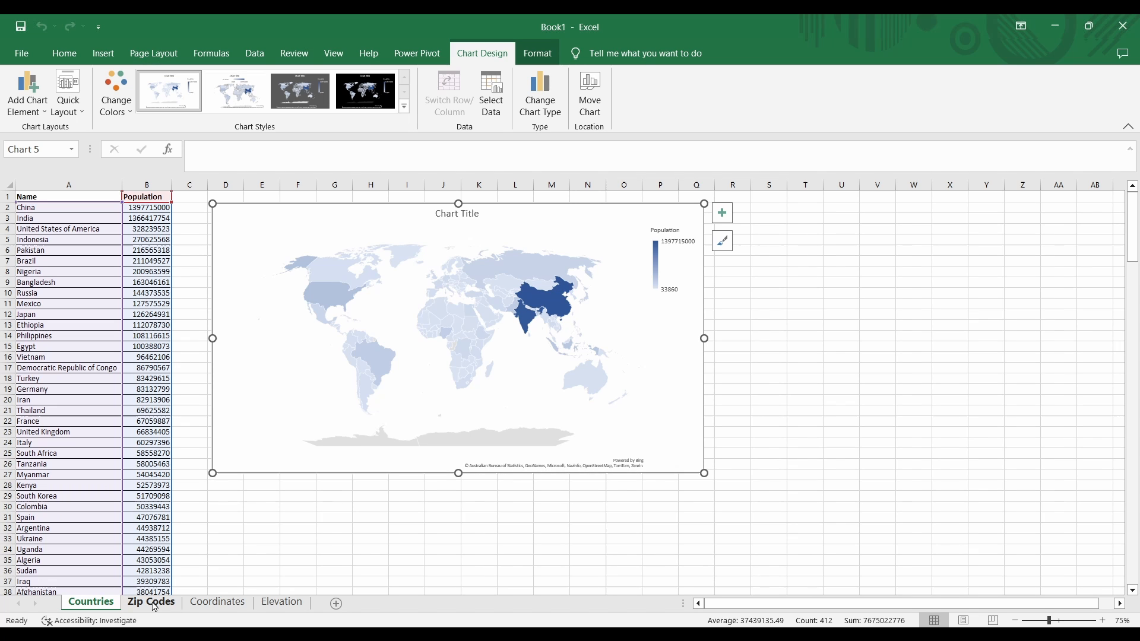
On the Zip Codes sheet, select the zip code, population, name and state table.
click(151, 601)
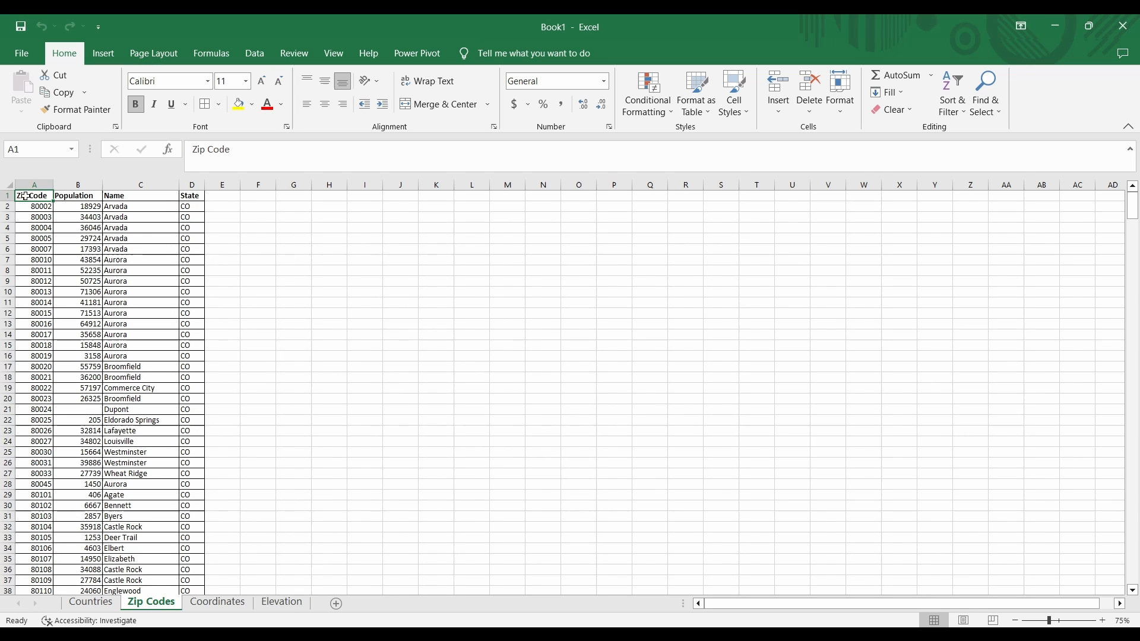
click(78, 196)
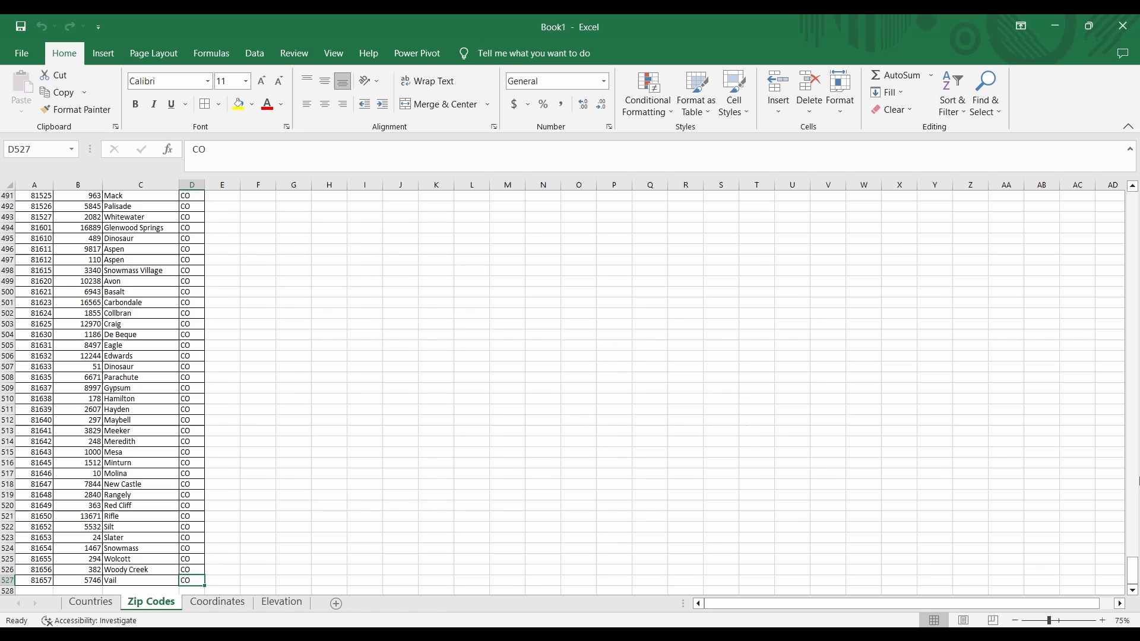
key(ctrl+Home)
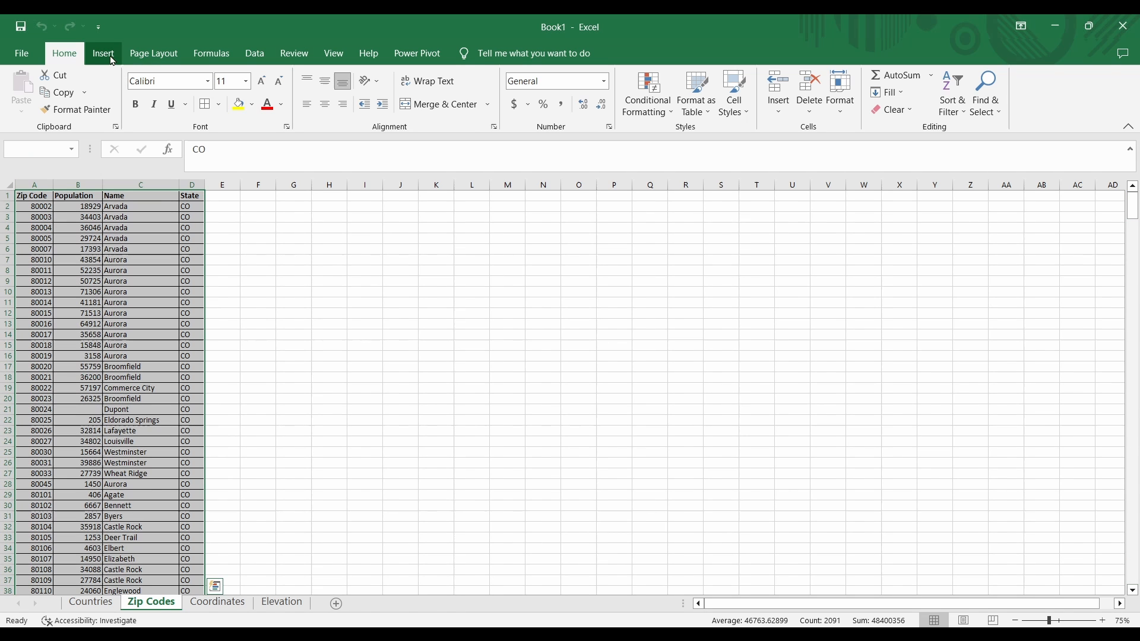
Insert a filled map of Colorado zip codes shaded by population, then deselect it.
click(103, 53)
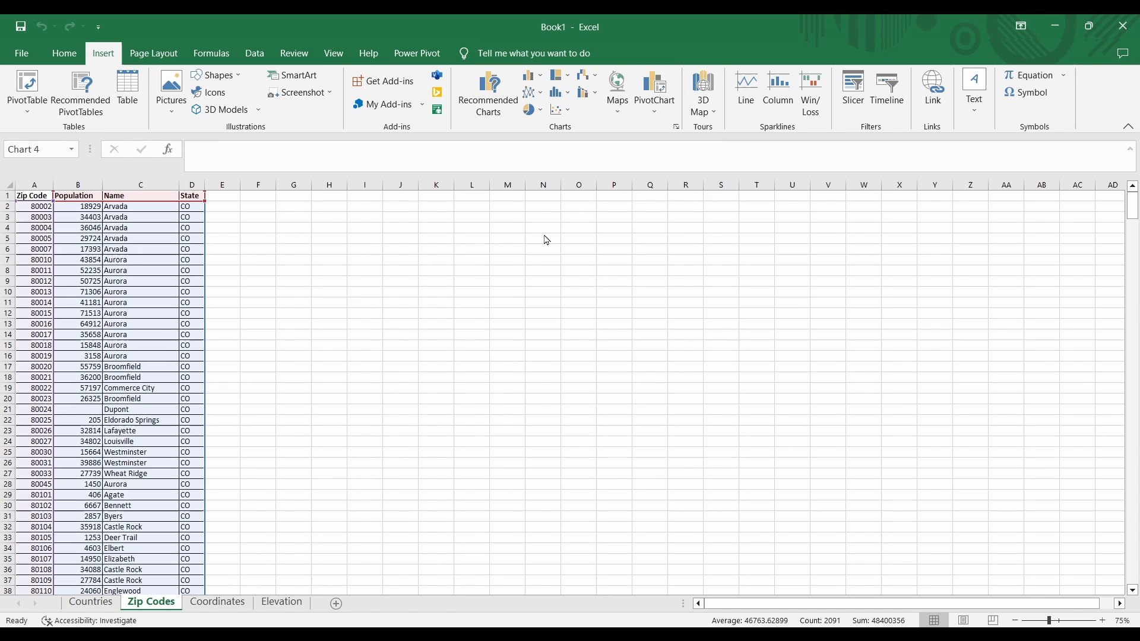
click(616, 87)
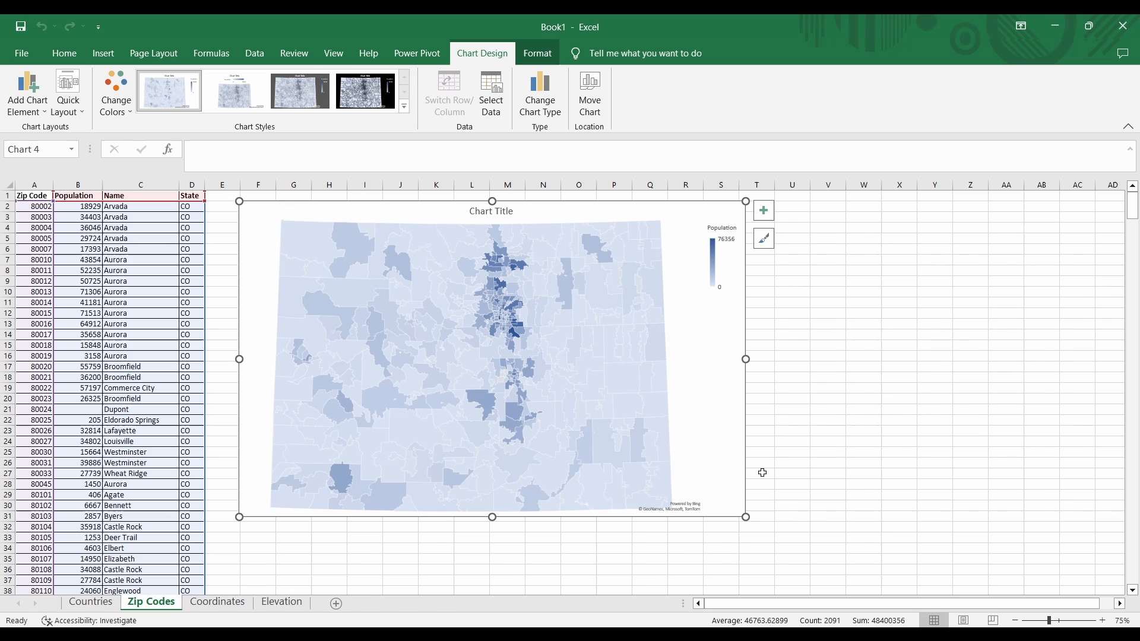
click(258, 207)
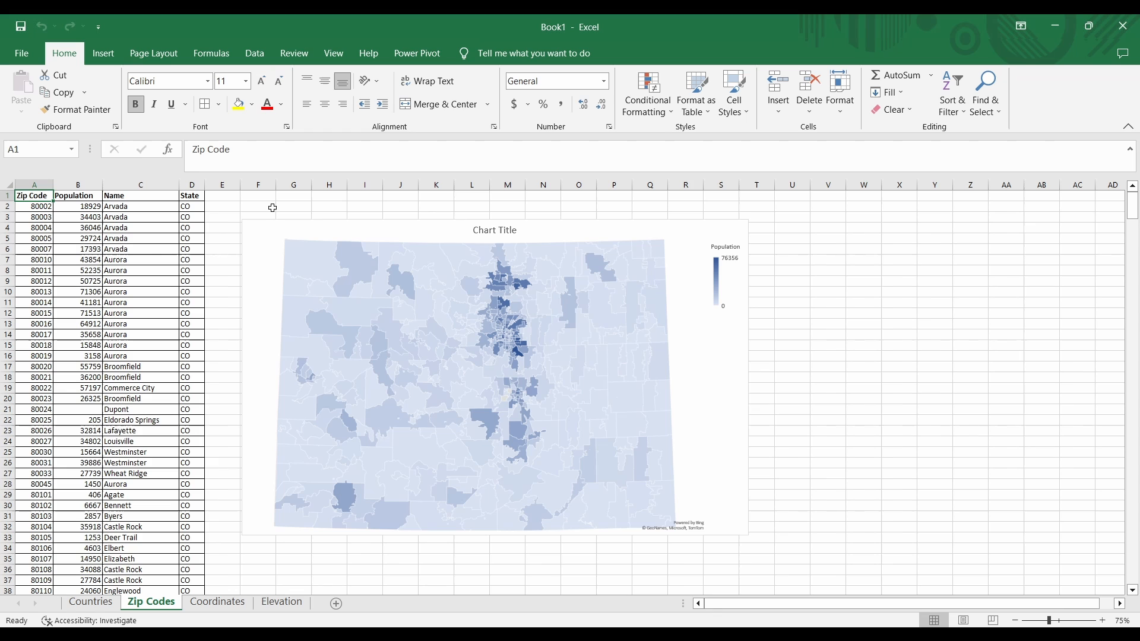
mouse_move(266, 537)
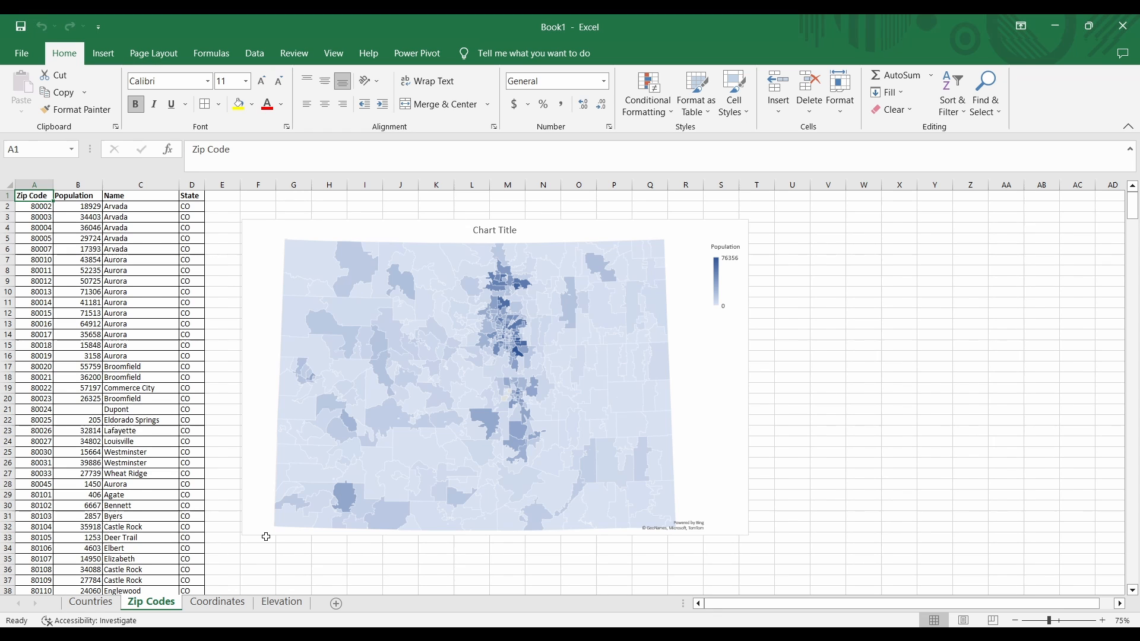
Select the Coordinates sheet's City, Latitude, Longitude and Population table (A1:D9).
click(216, 602)
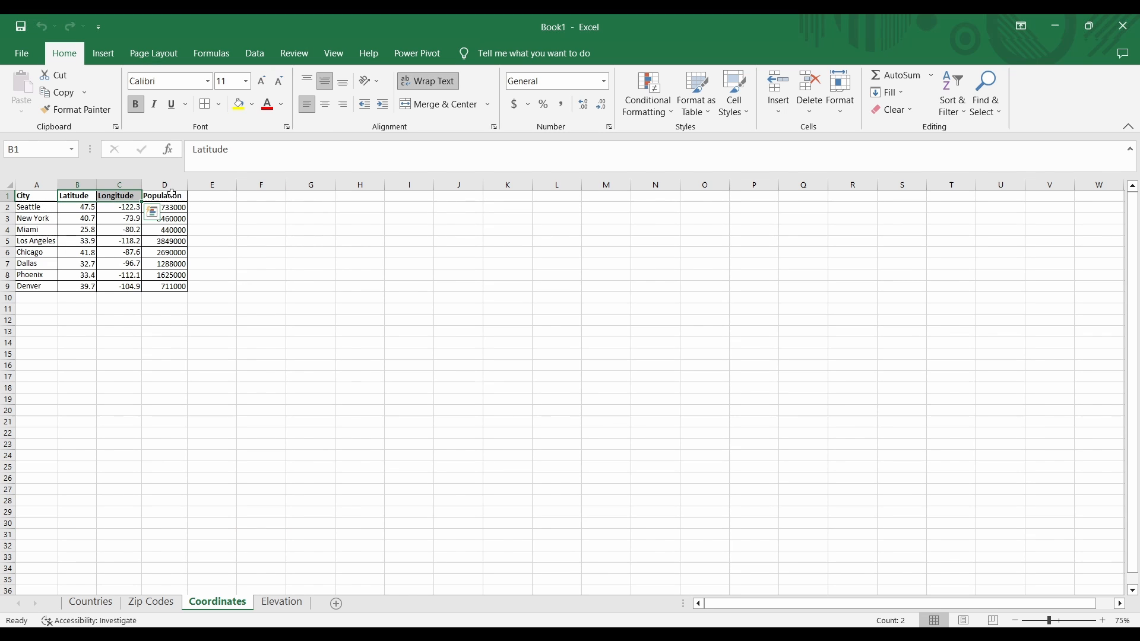
click(164, 195)
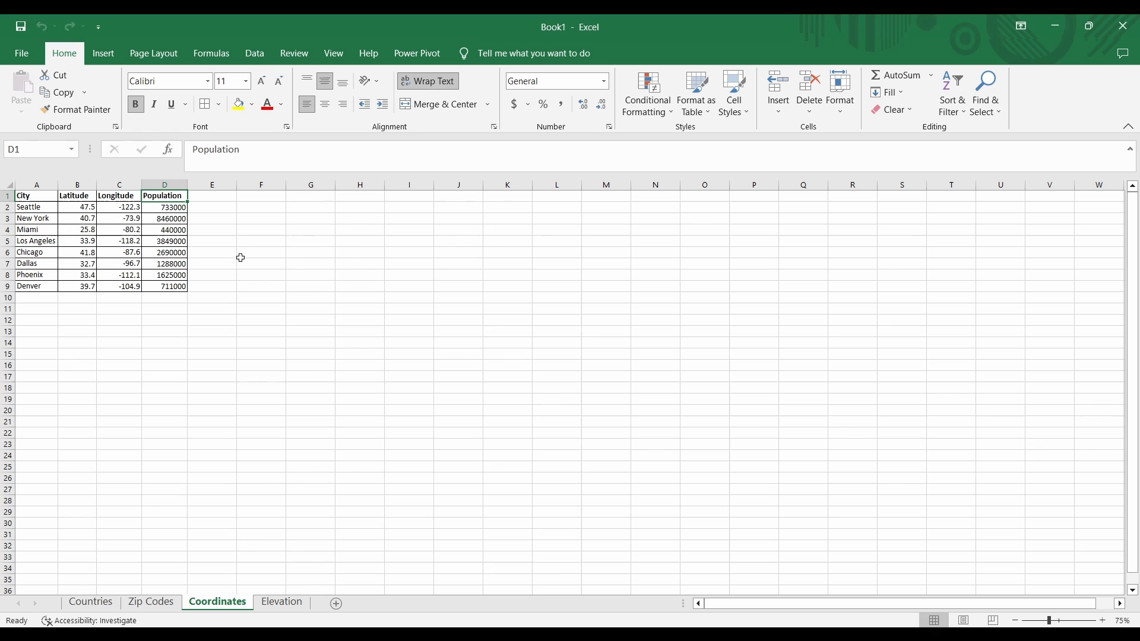
mouse_move(176, 286)
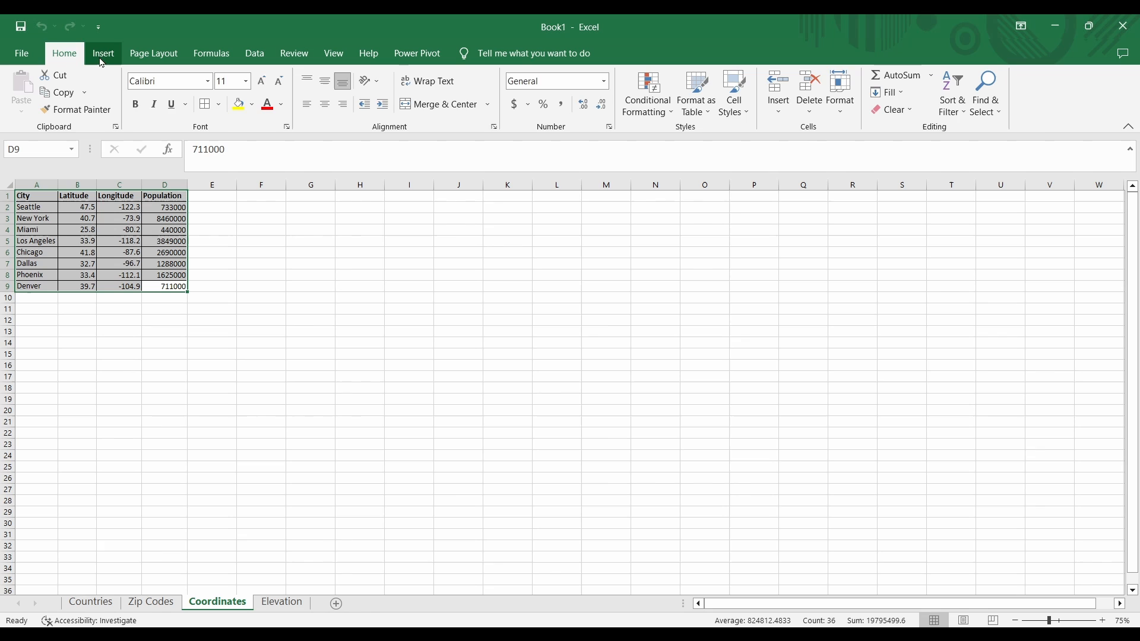
click(103, 53)
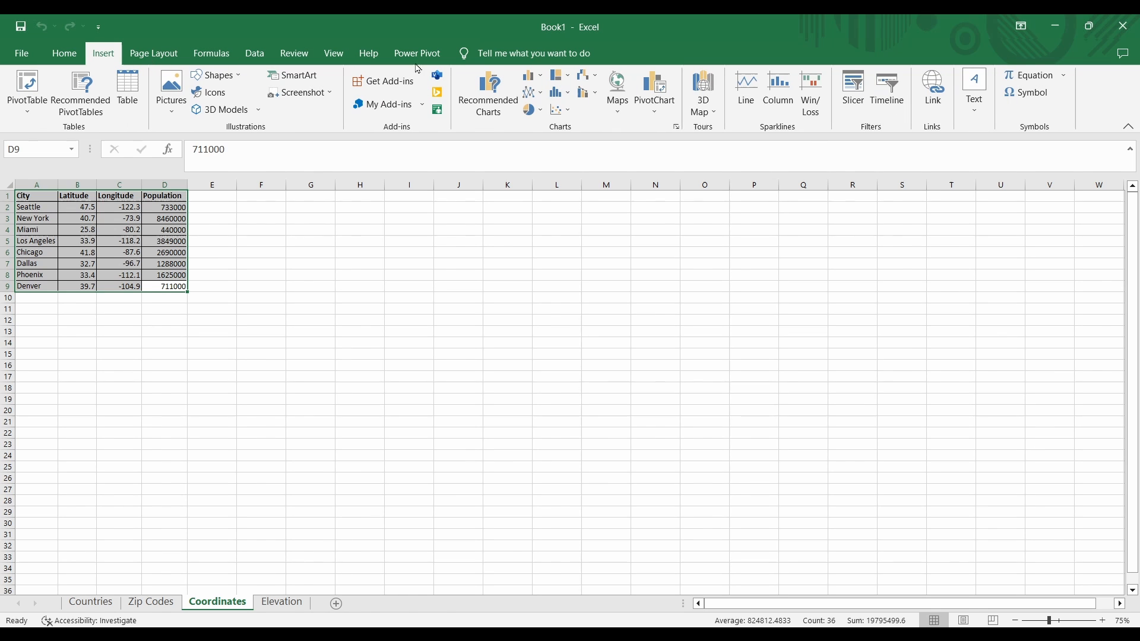
Launch 3D Maps to show the dialog listing Tour 1.
click(702, 93)
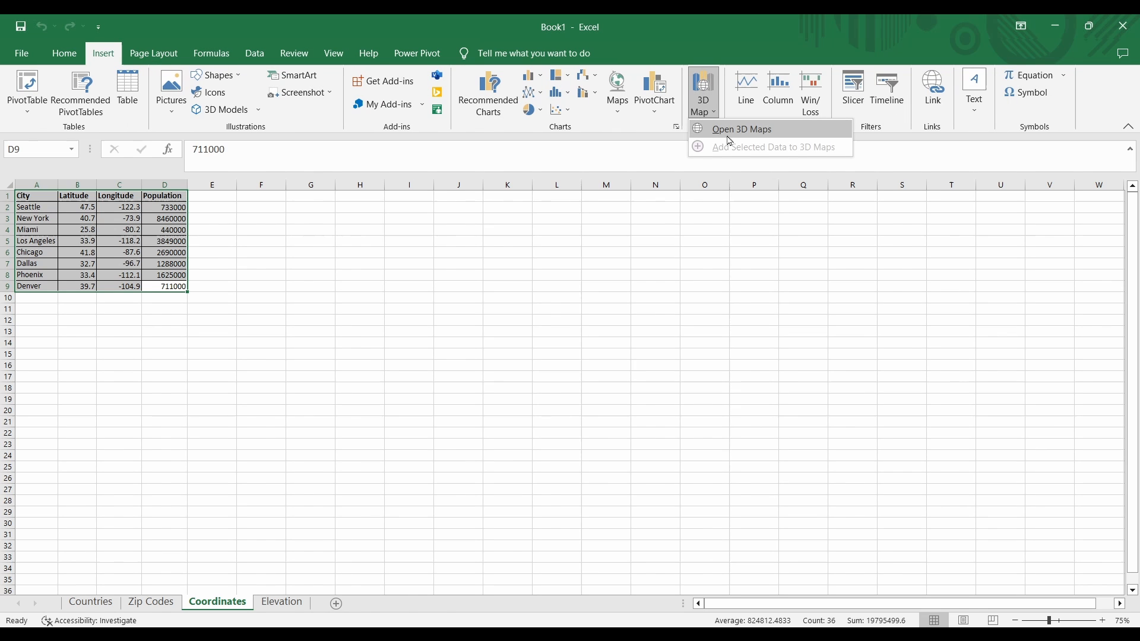
click(741, 130)
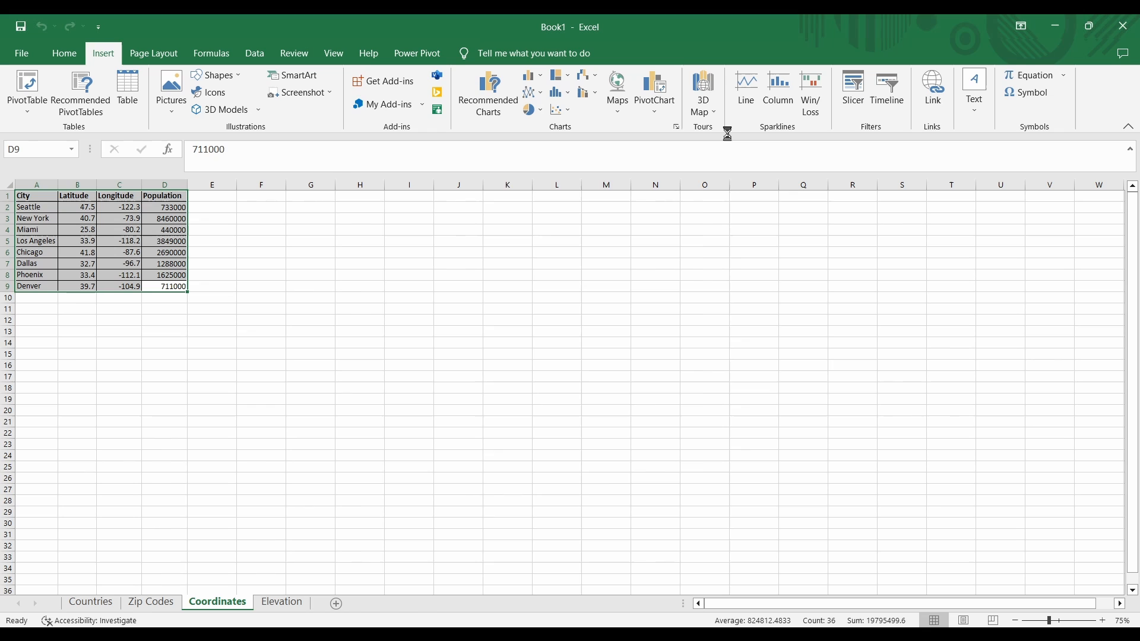
click(702, 90)
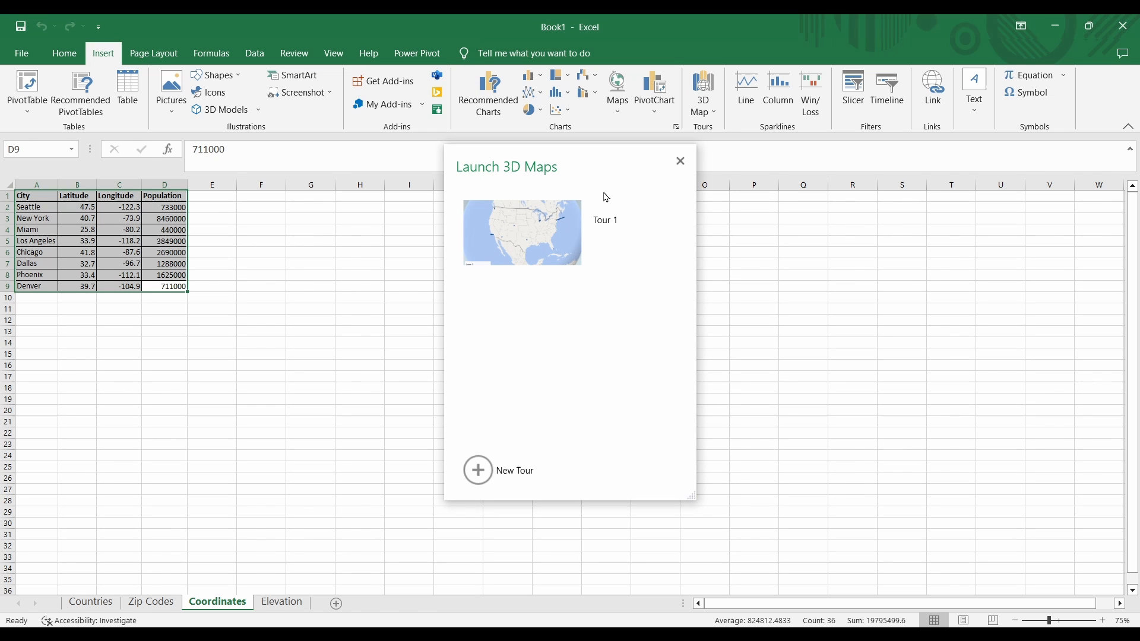
mouse_move(644, 389)
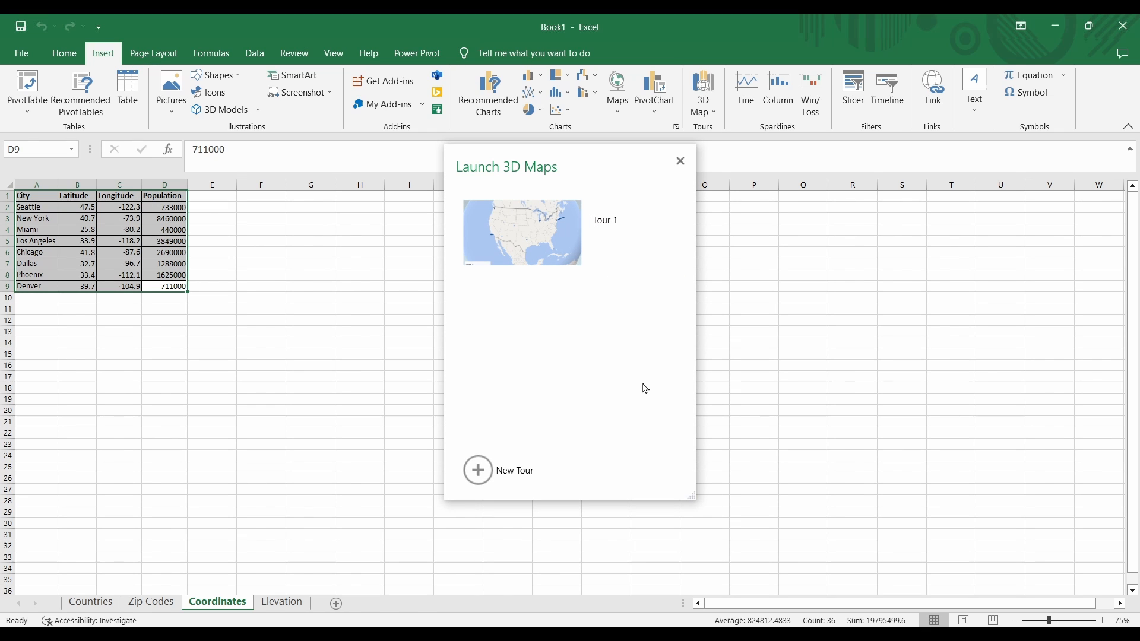
mouse_move(557, 450)
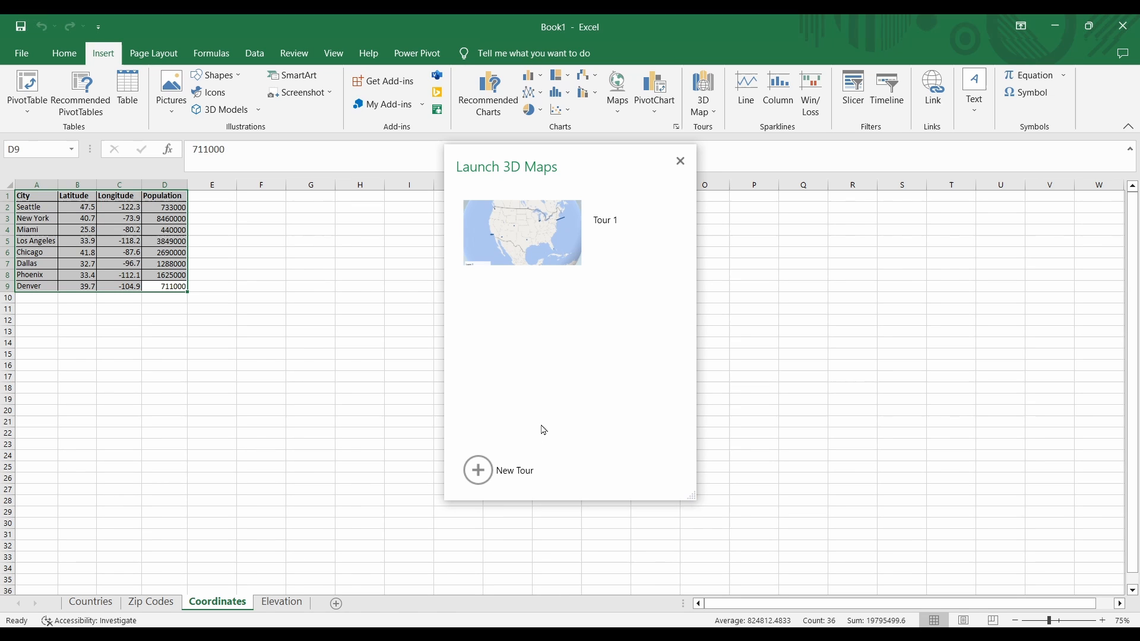
mouse_move(532, 440)
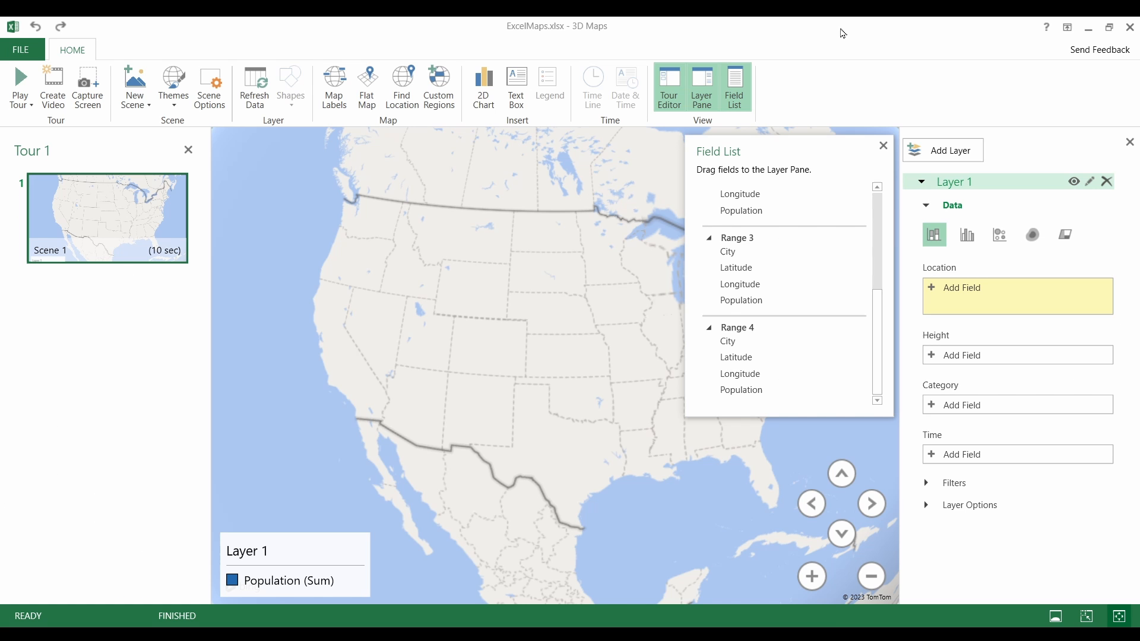
mouse_move(832, 112)
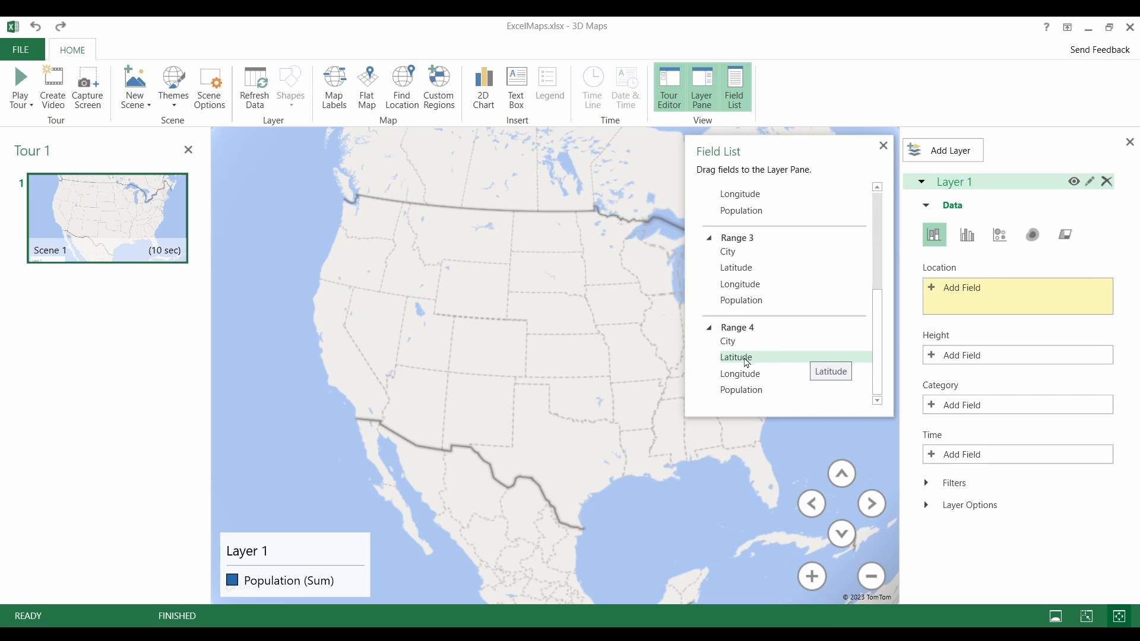
Drag Range 4's Latitude into the layer Location box to plot population columns.
drag(736, 357, 1016, 296)
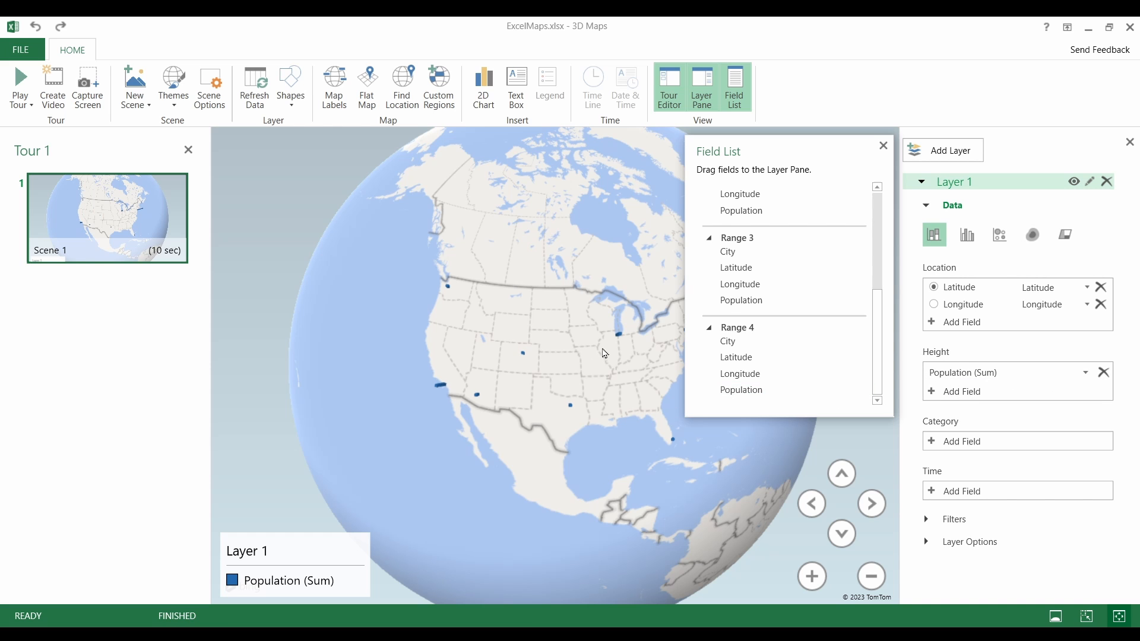
Close the Field List and zoom in twice on the United States columns.
click(734, 86)
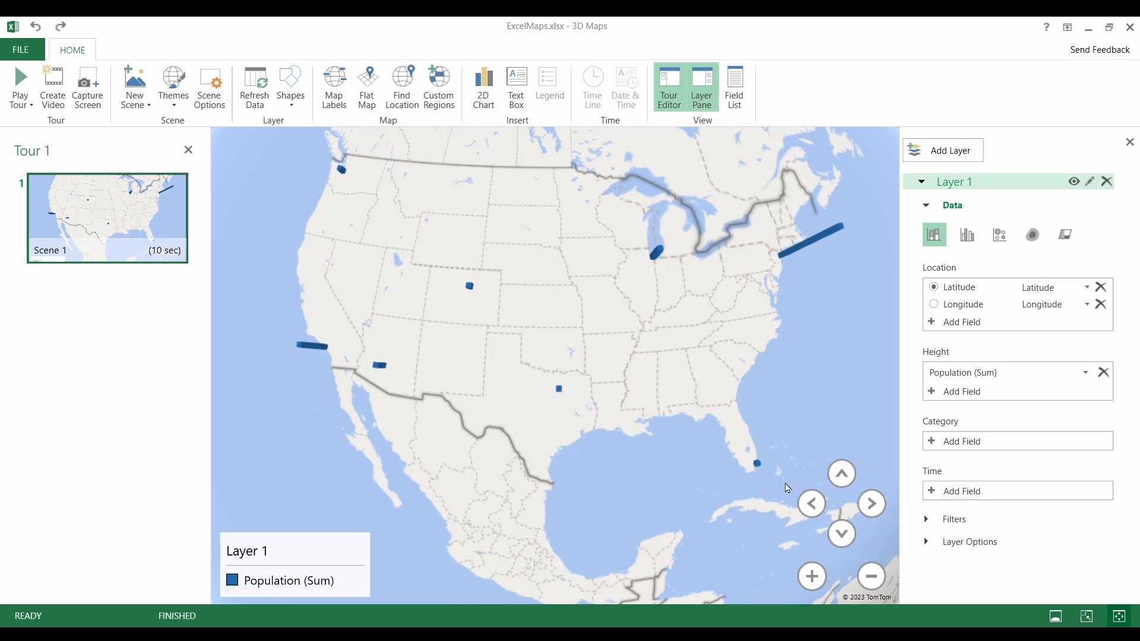
click(812, 577)
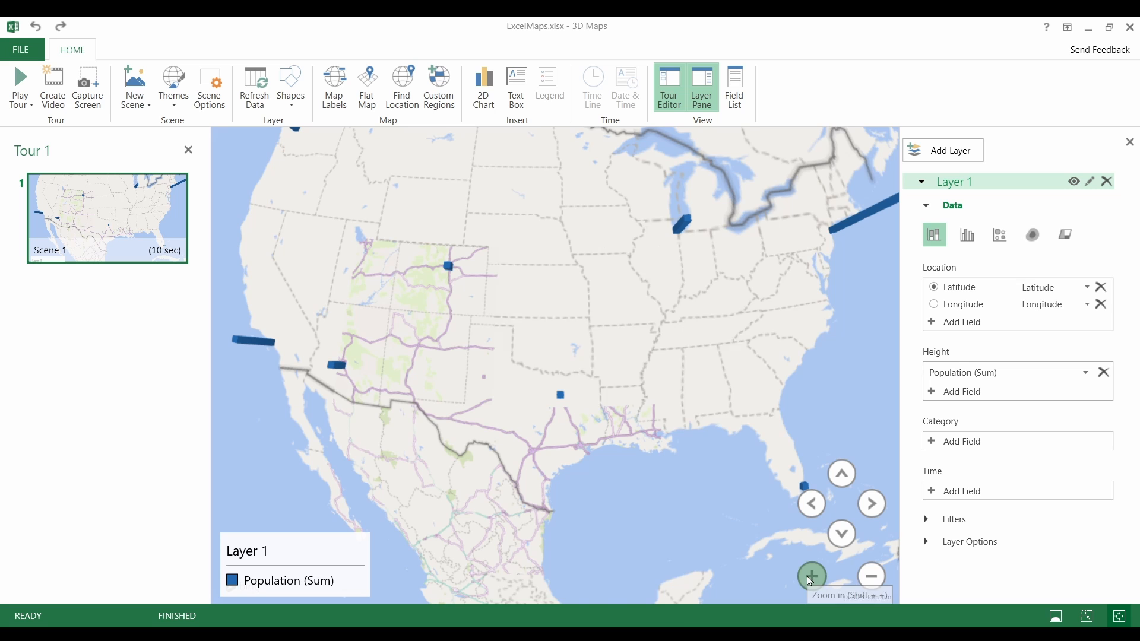
click(811, 577)
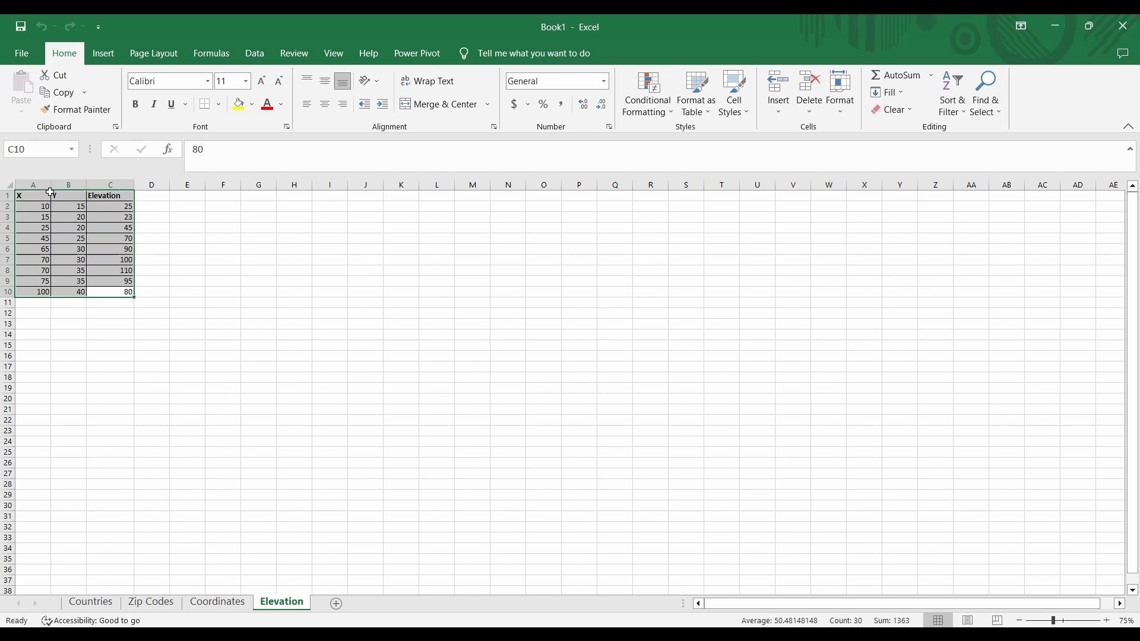
Insert a 3D Surface chart of A1:C10 from All Charts.
click(102, 53)
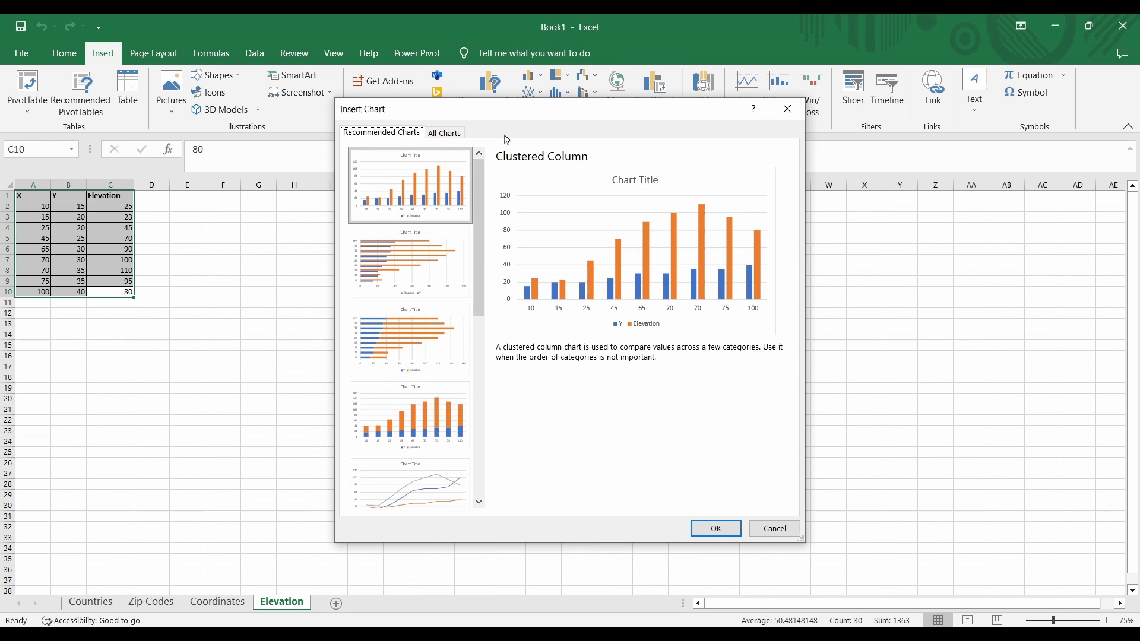
click(444, 132)
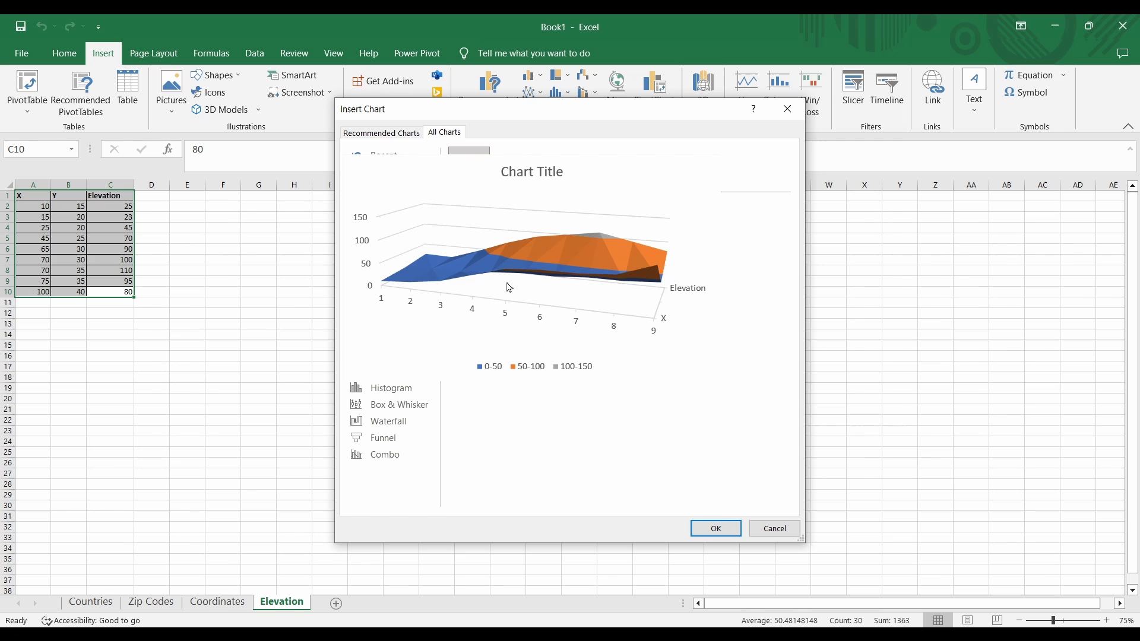
click(715, 528)
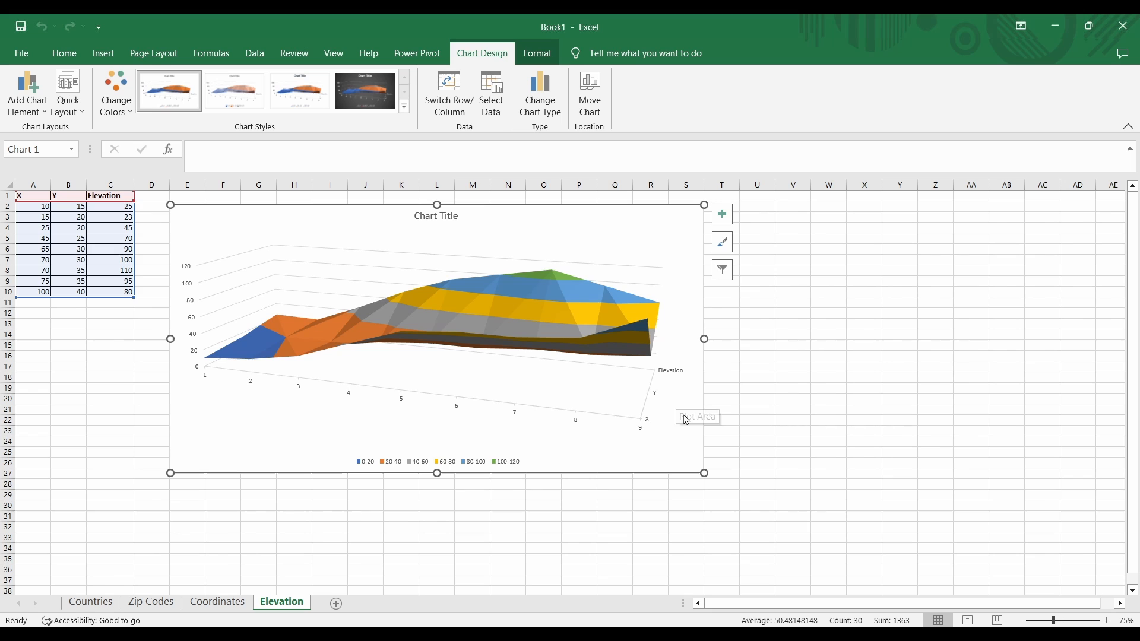
mouse_move(683, 415)
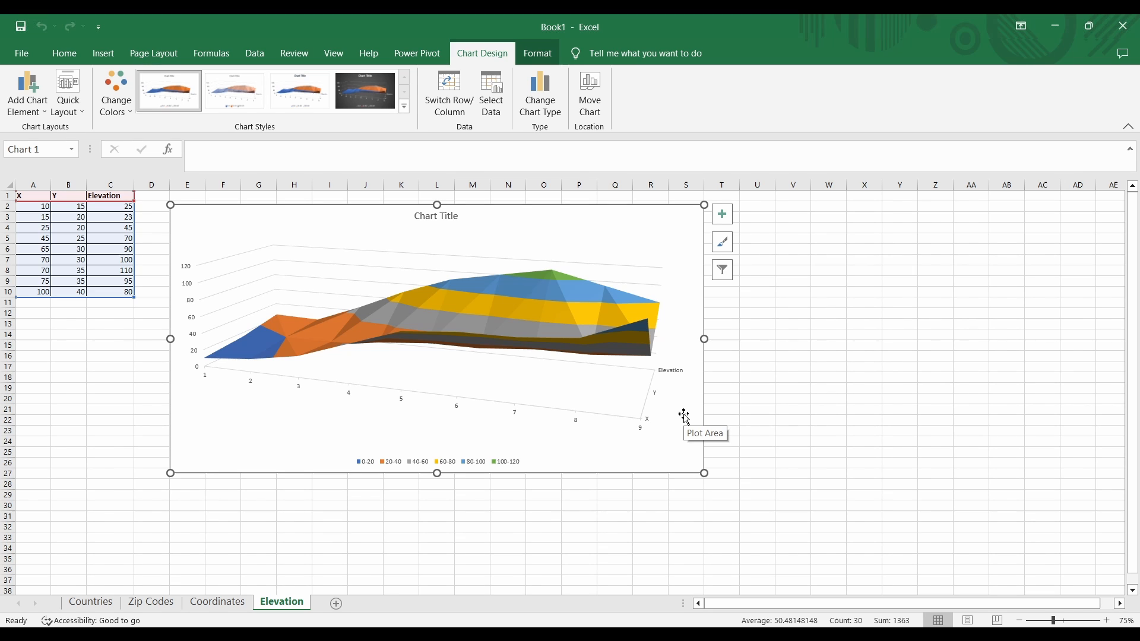
Apply the second Chart Styles thumbnail for a semi-transparent surface.
click(234, 90)
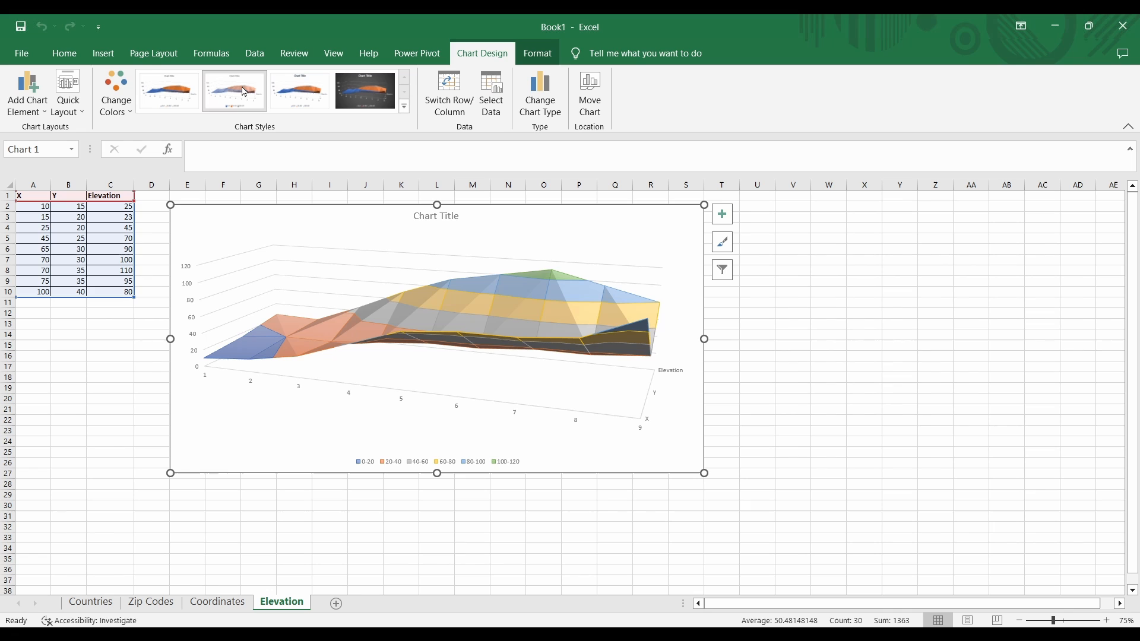